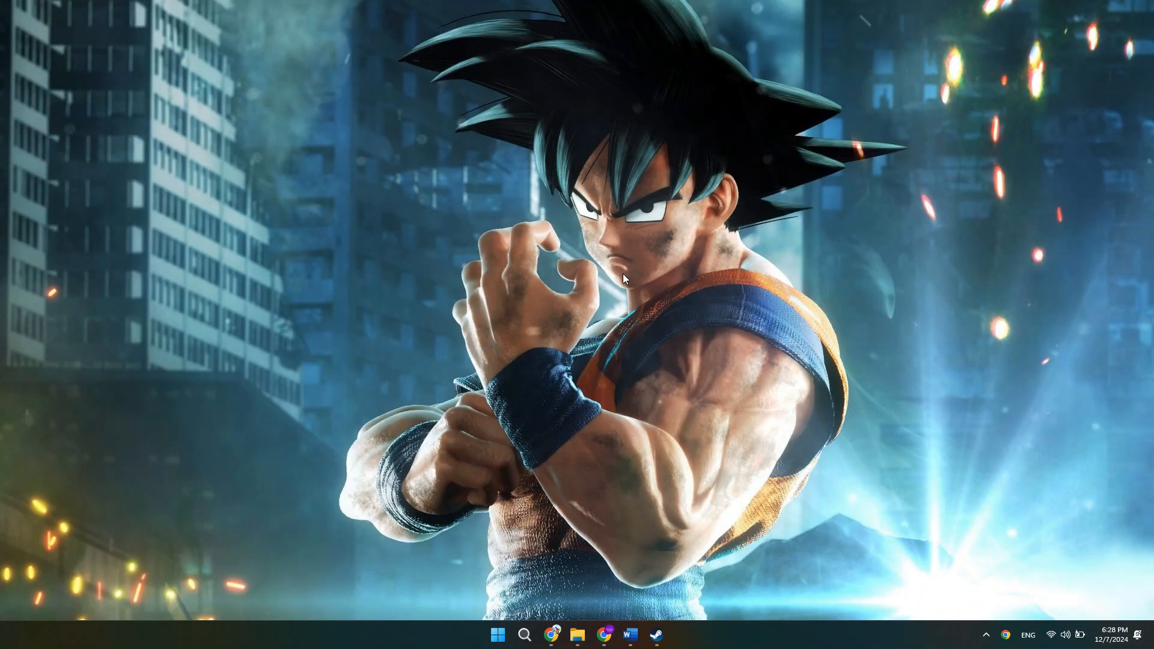
pyautogui.moveTo(646, 286)
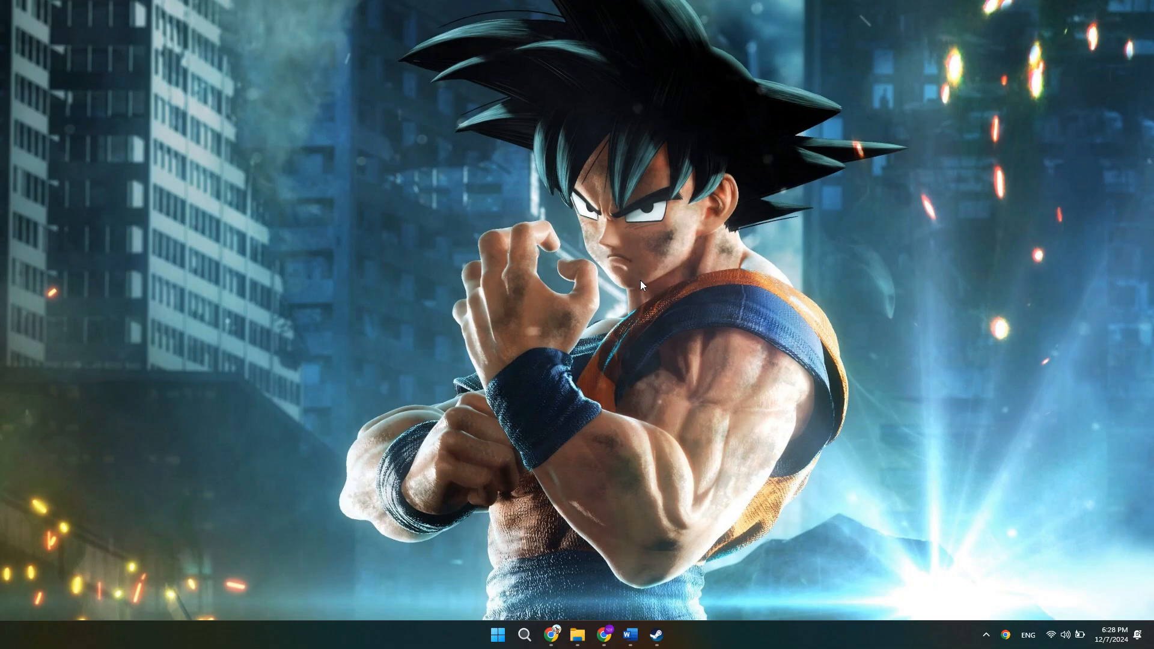
# Step: Bring the Steam client up on the Store page and open the Steam menu
pyautogui.click(653, 634)
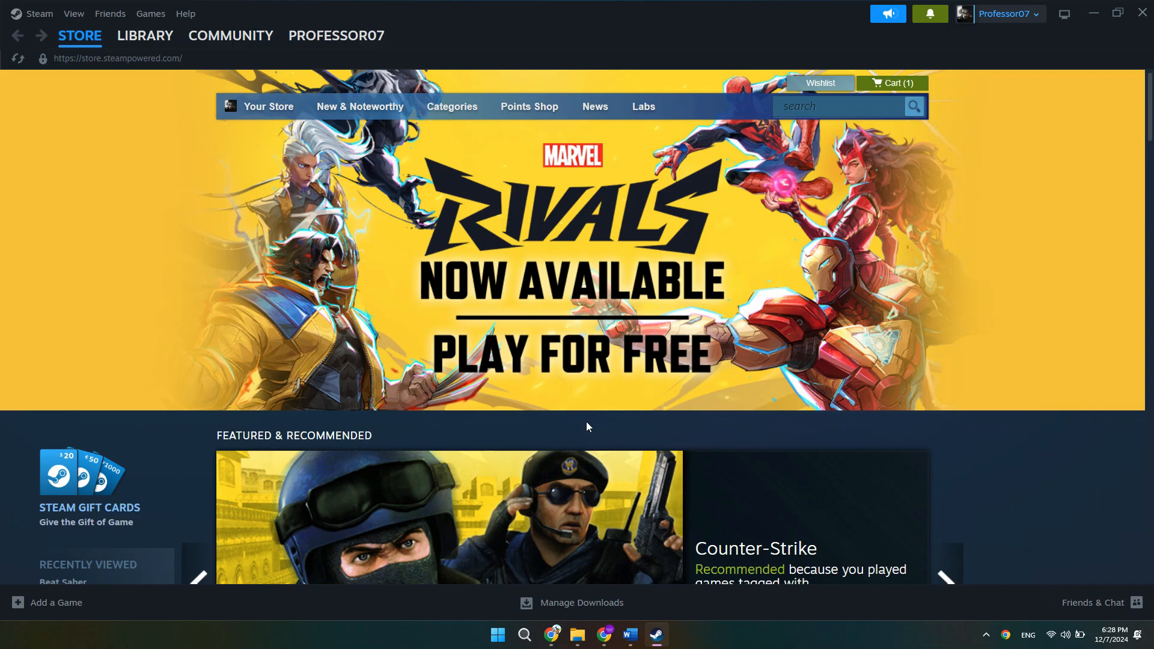
pyautogui.click(79, 36)
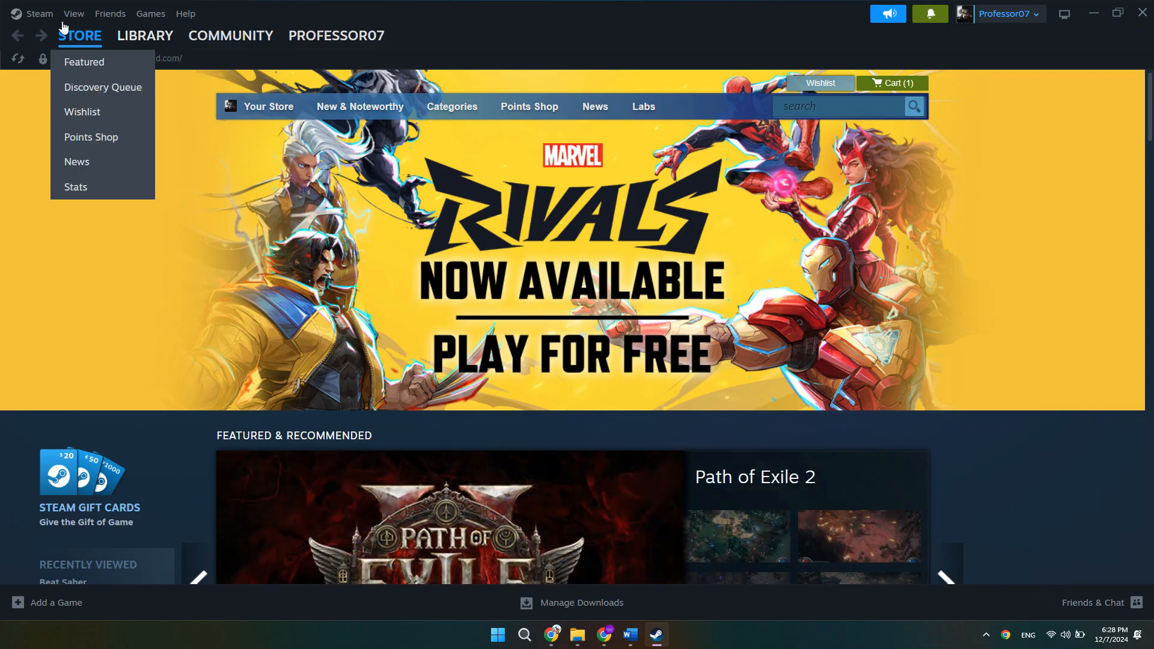
pyautogui.click(39, 13)
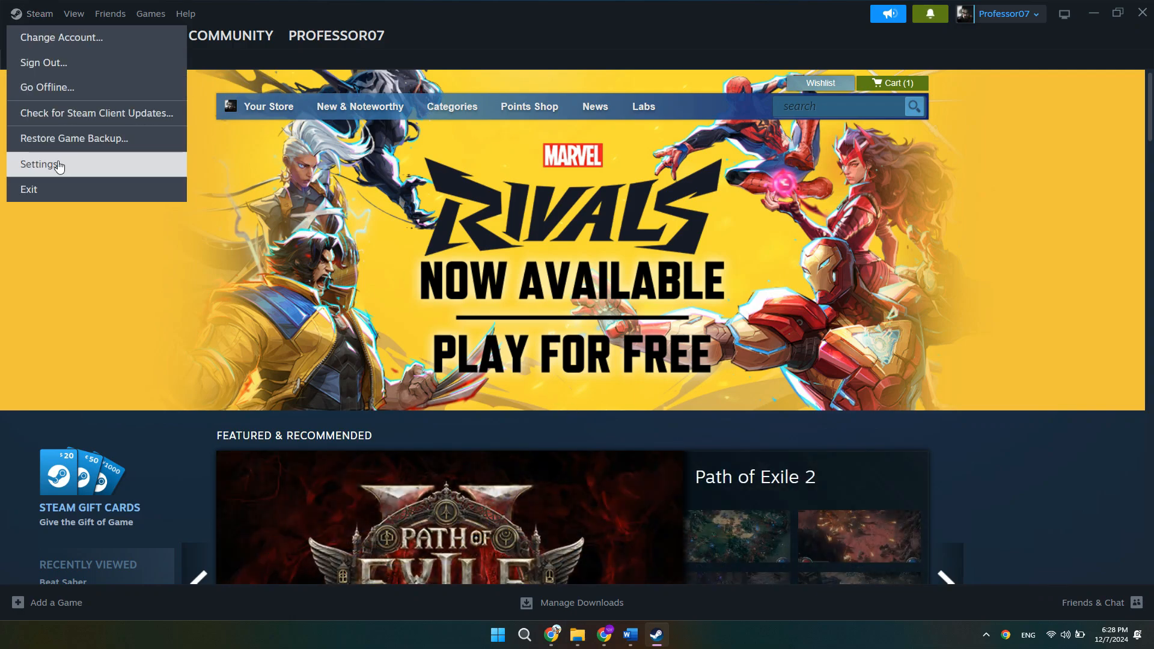
# Step: Go to Steam Settings > Security to reach the Manage Steam Guard page
pyautogui.click(42, 163)
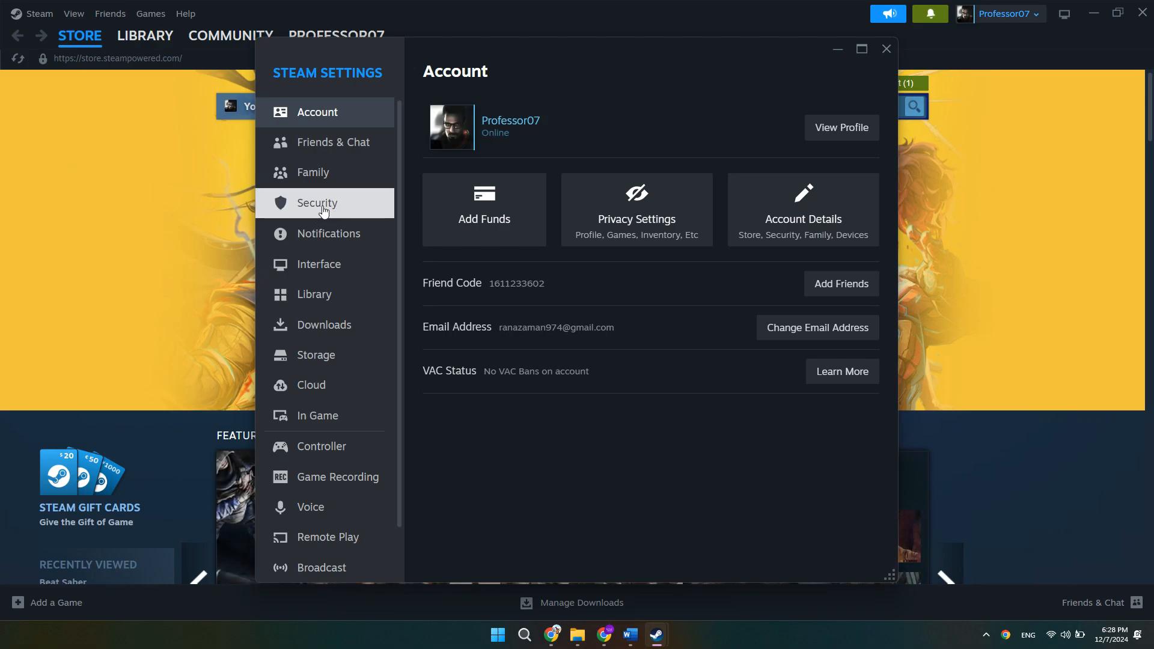
pyautogui.click(316, 202)
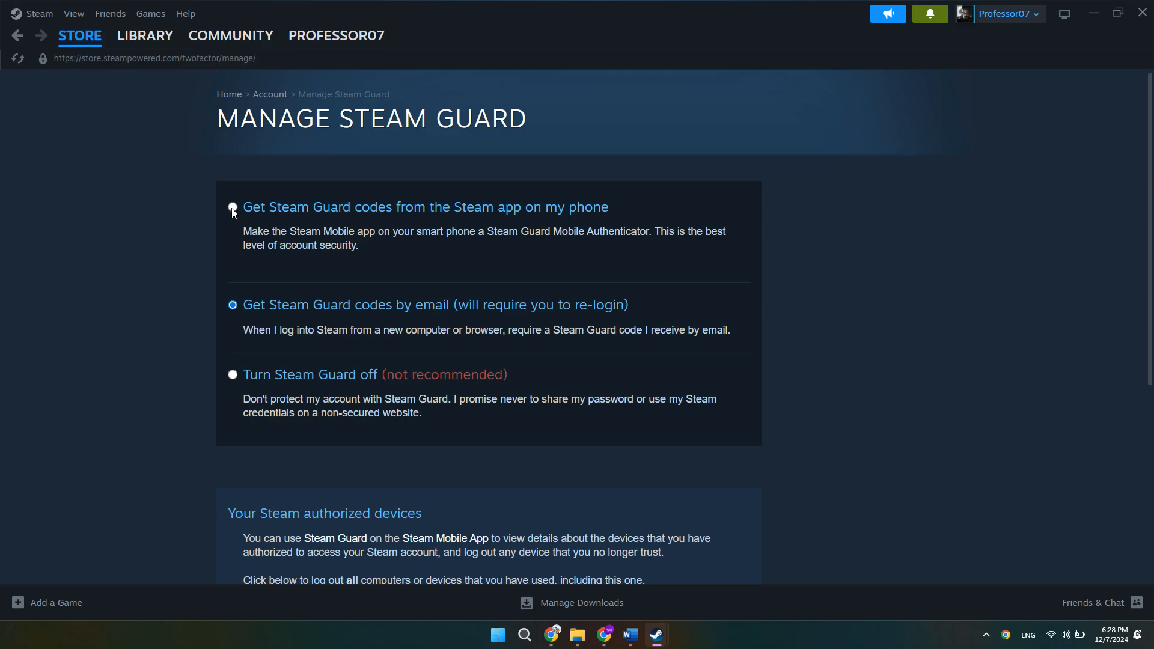
pyautogui.click(232, 207)
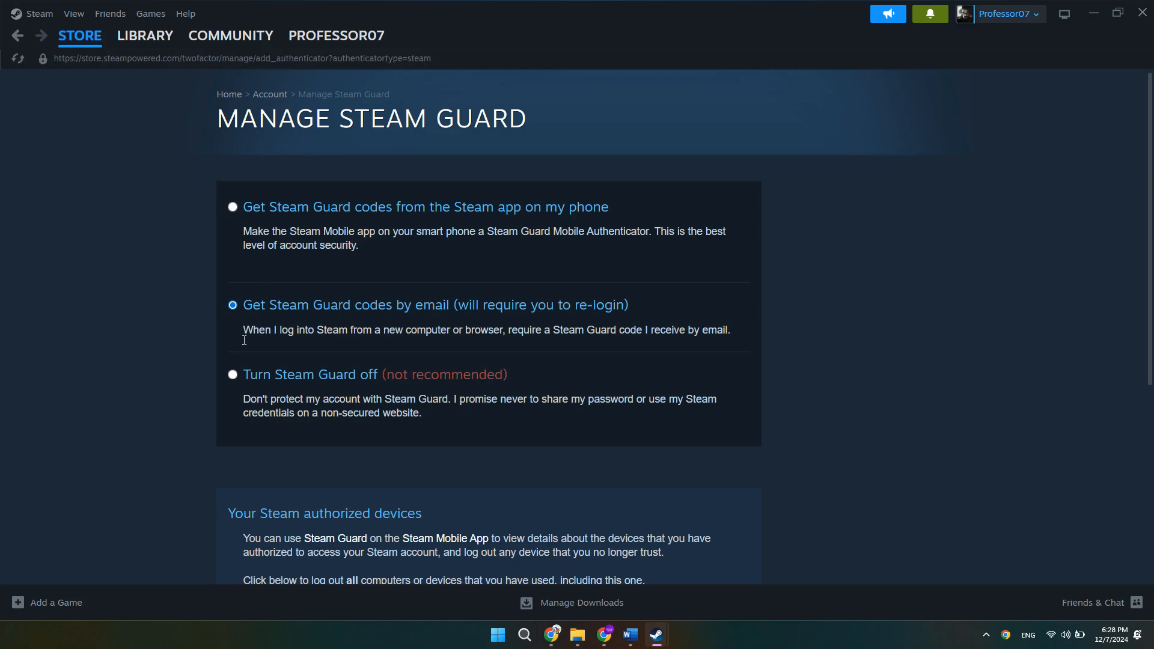
pyautogui.click(232, 375)
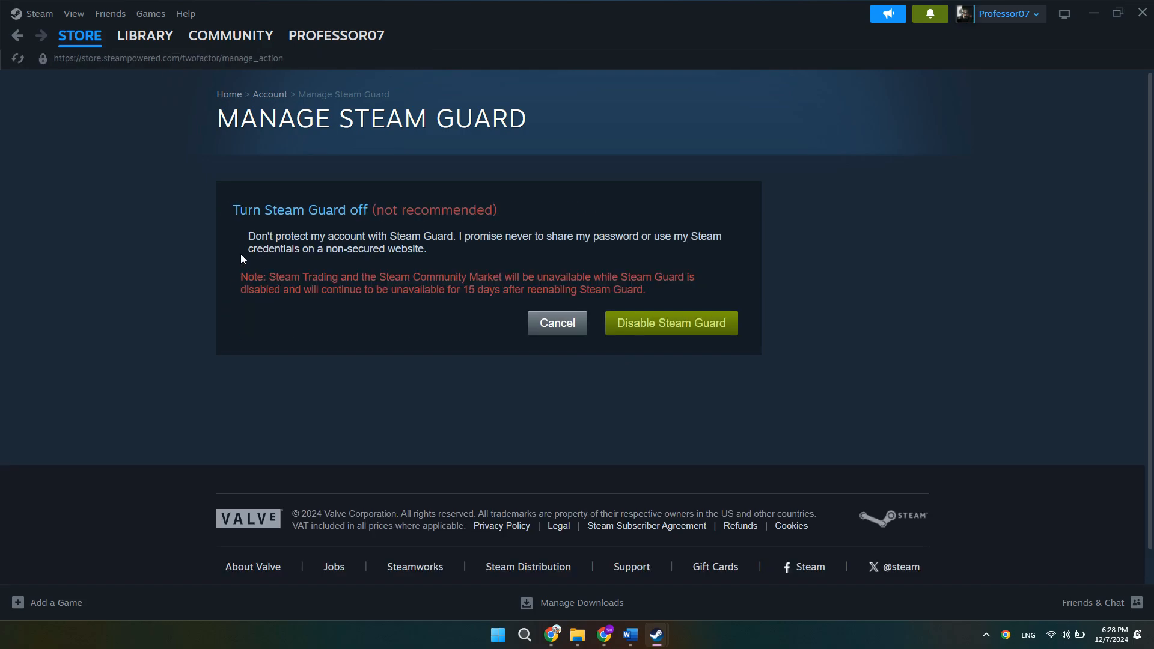
pyautogui.click(557, 323)
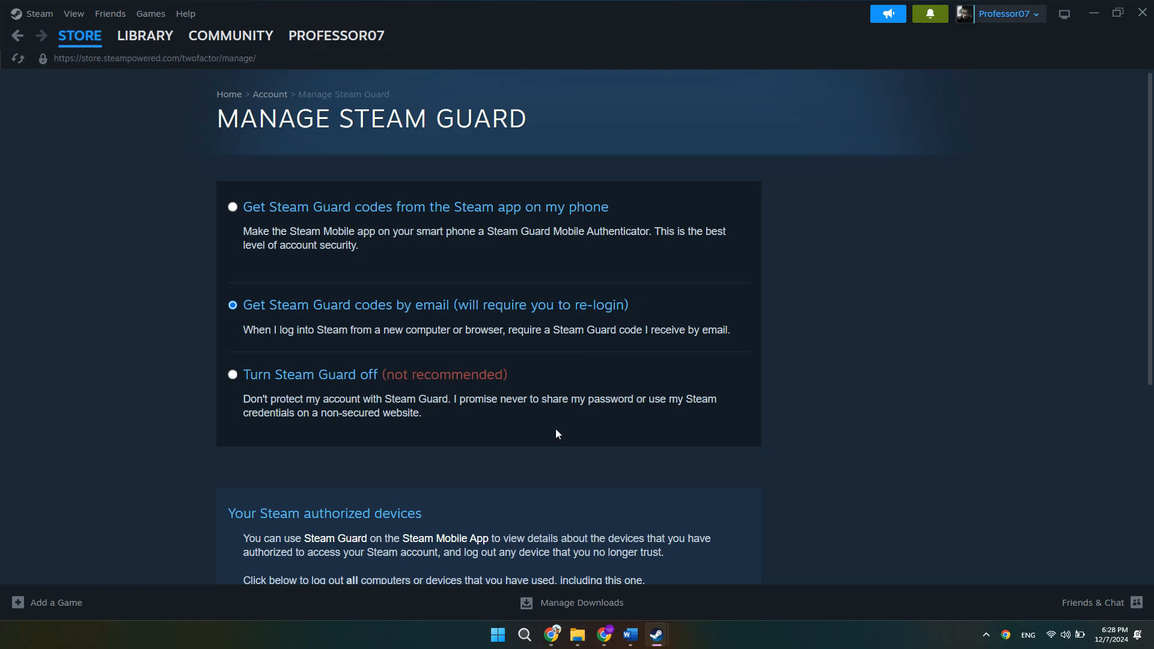
pyautogui.moveTo(676, 446)
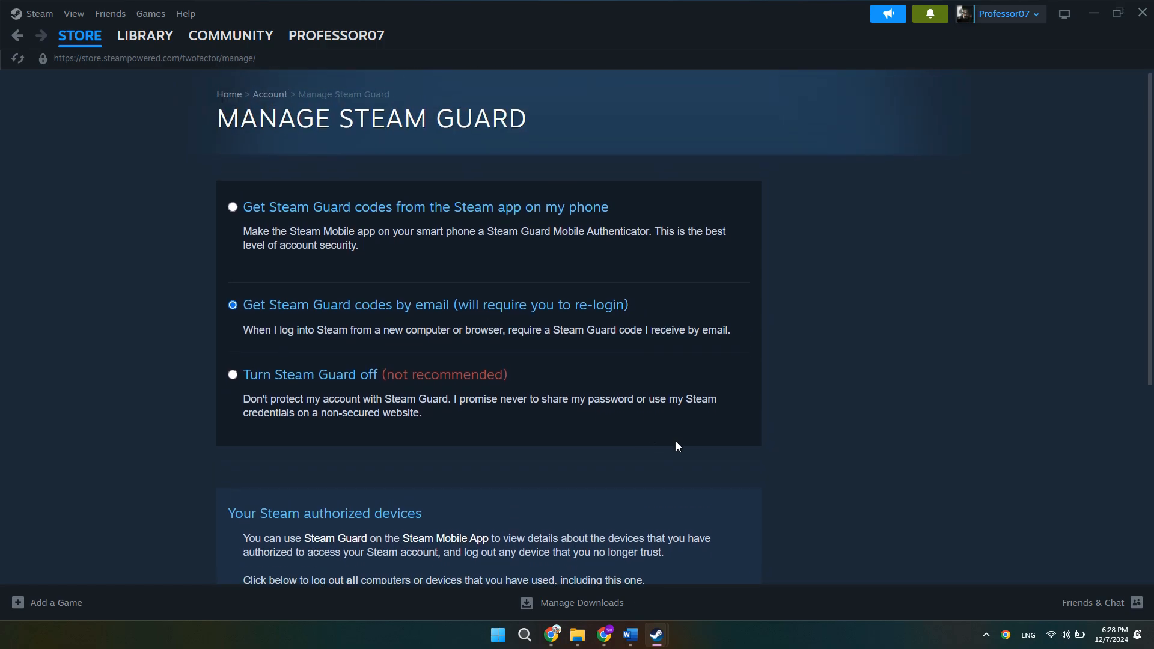
pyautogui.click(233, 206)
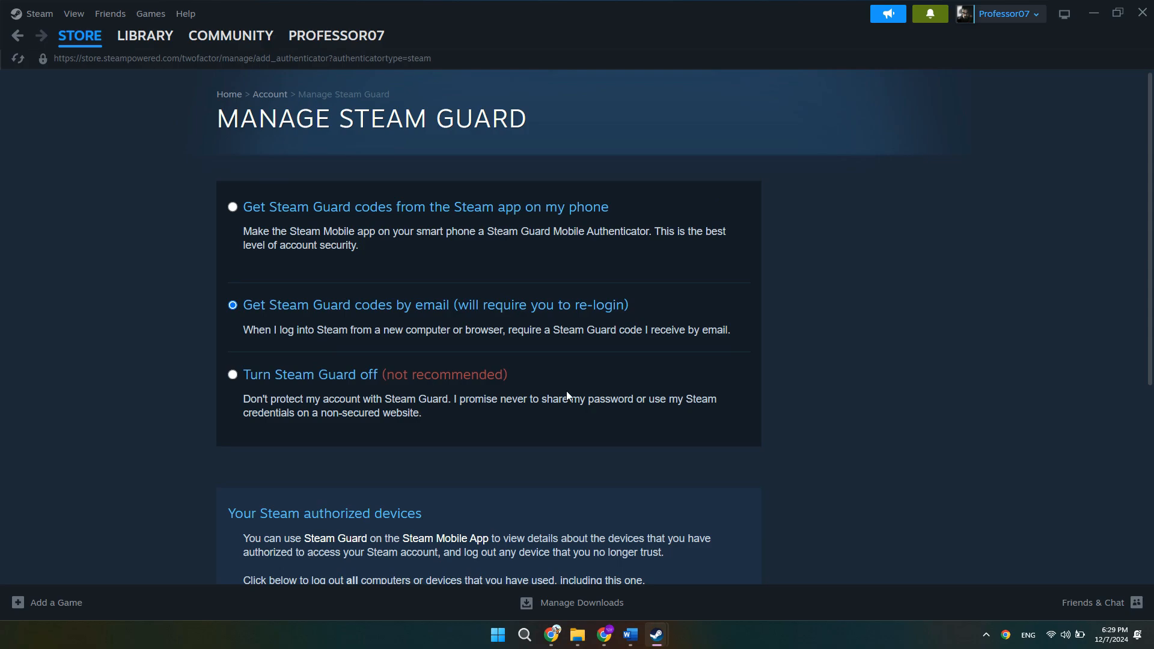
pyautogui.moveTo(801, 308)
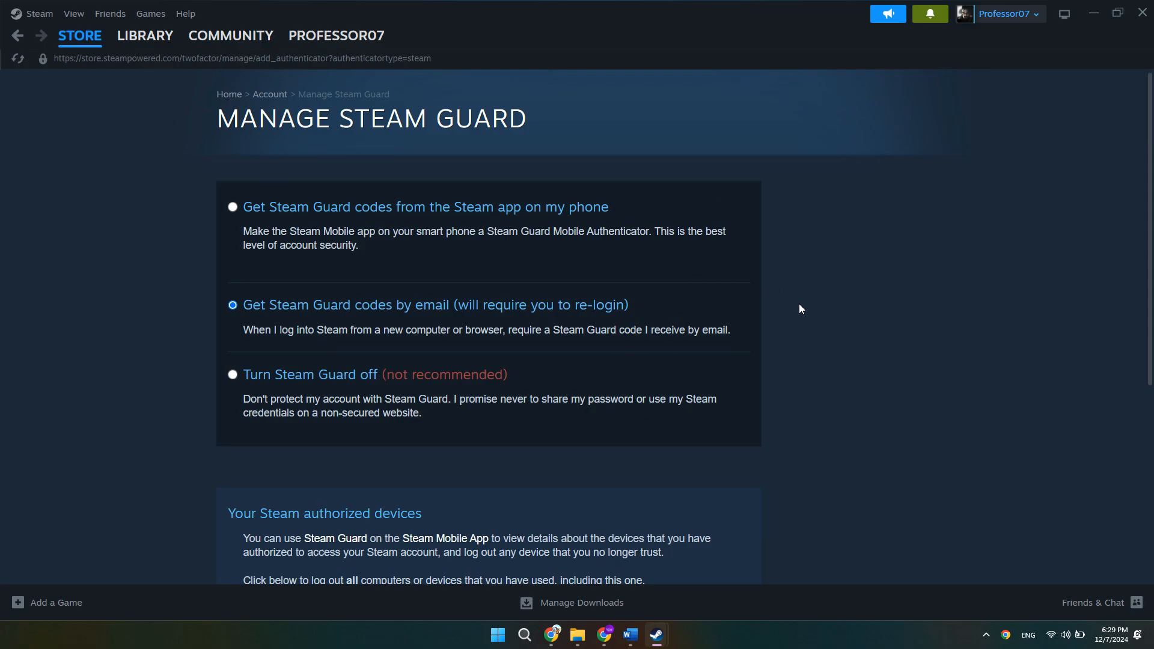